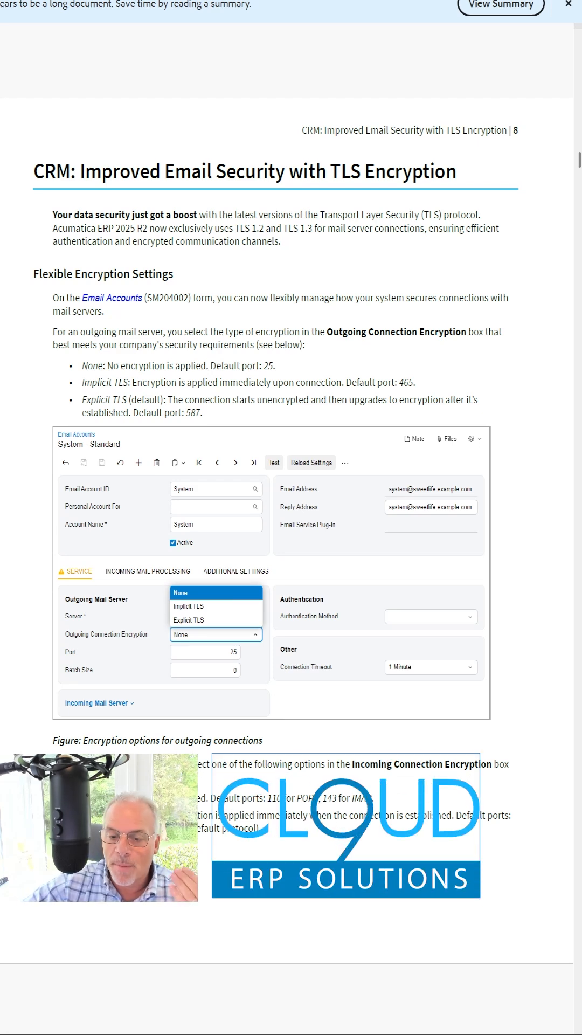
pyautogui.scroll(-3)
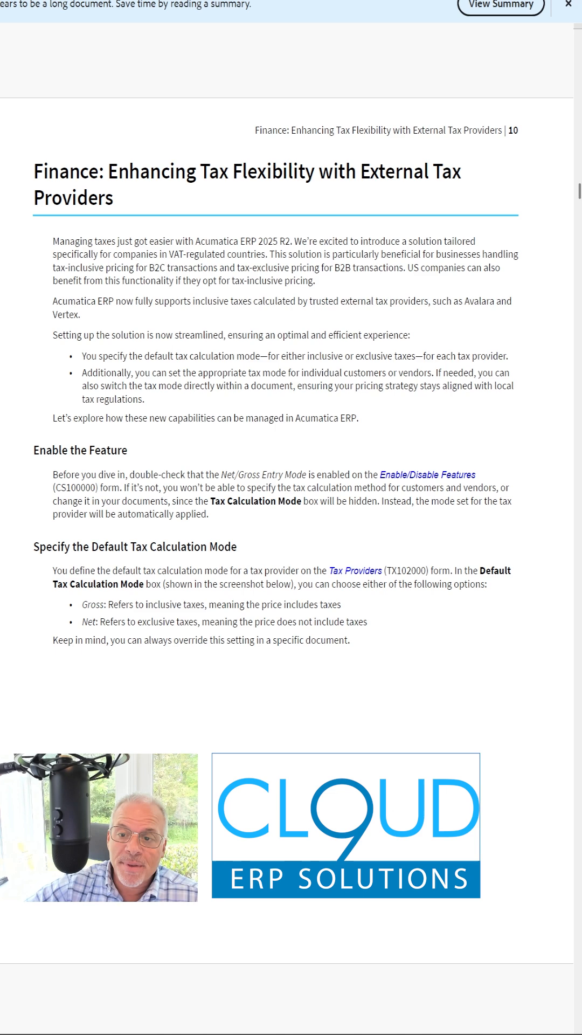
pyautogui.scroll(-3)
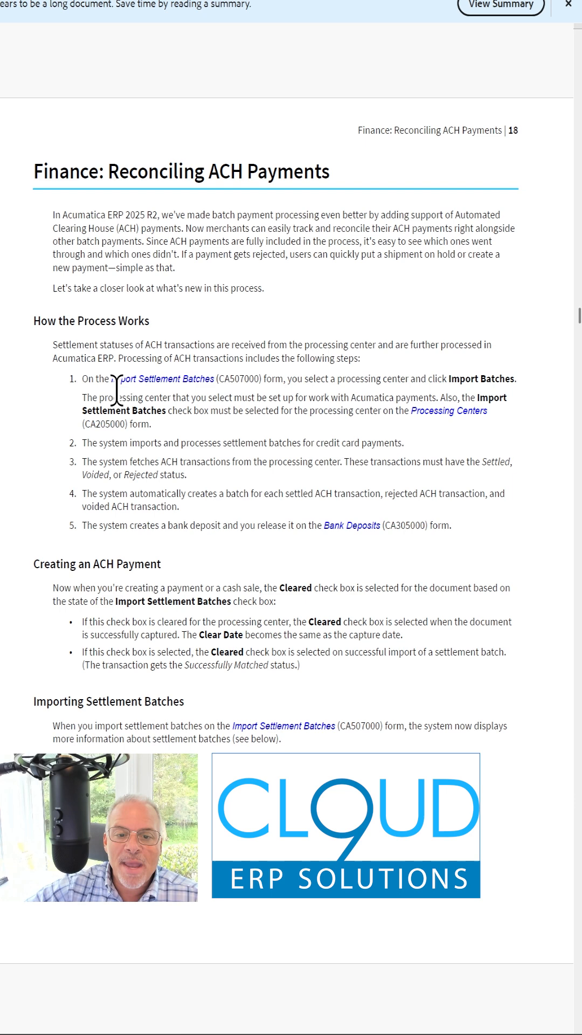
pyautogui.scroll(-3)
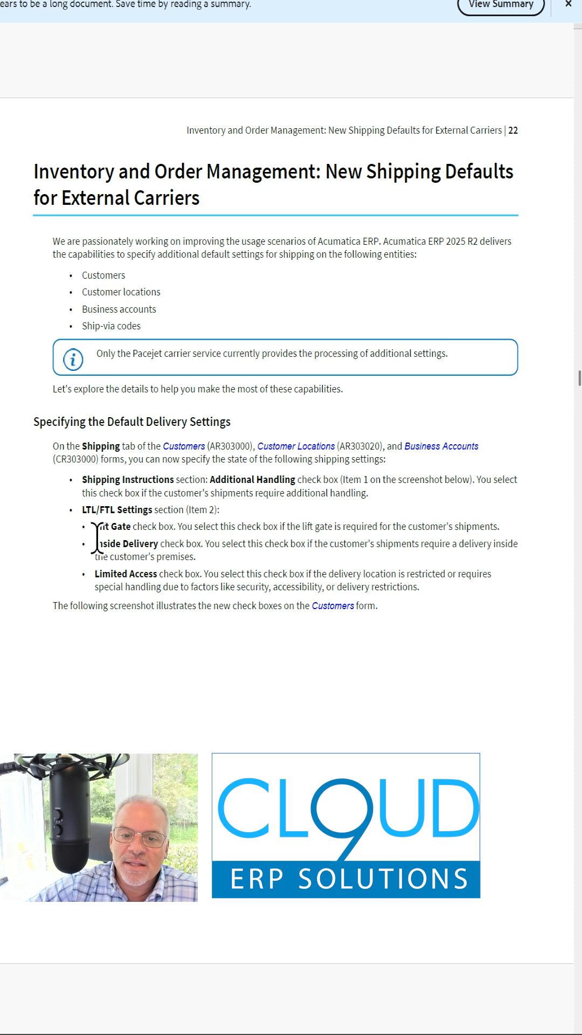
pyautogui.scroll(-3)
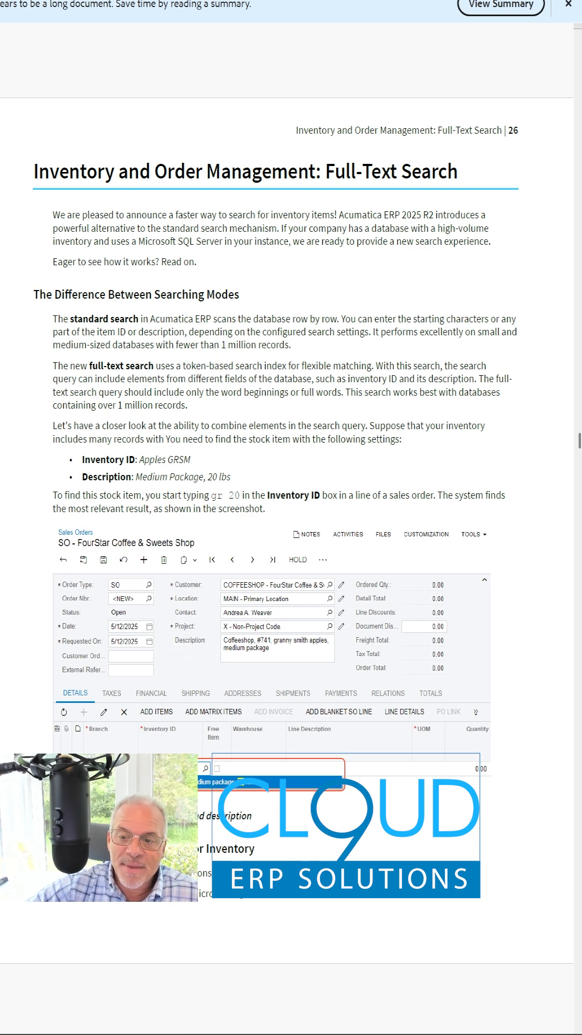
pyautogui.scroll(-3)
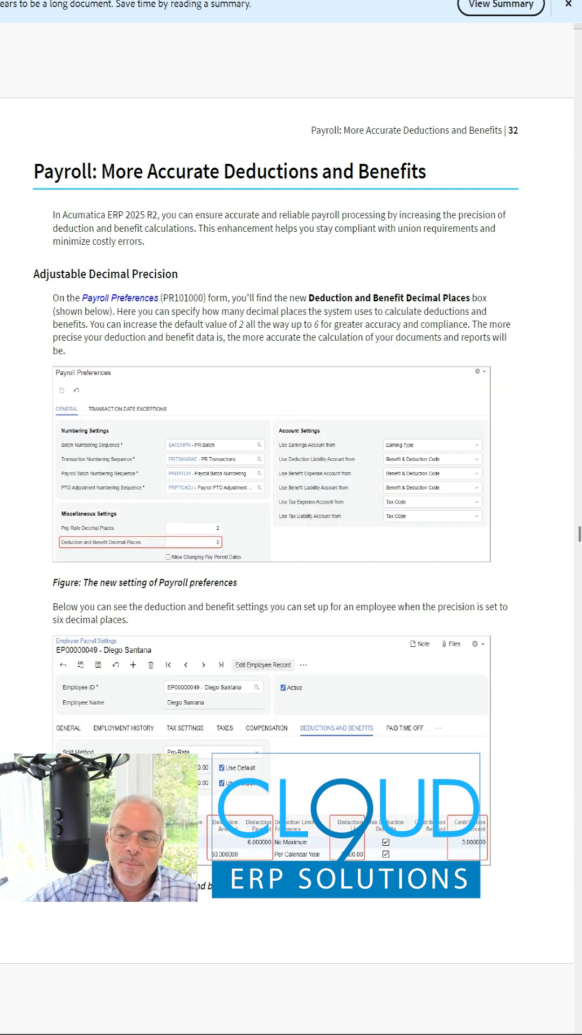
pyautogui.scroll(-3)
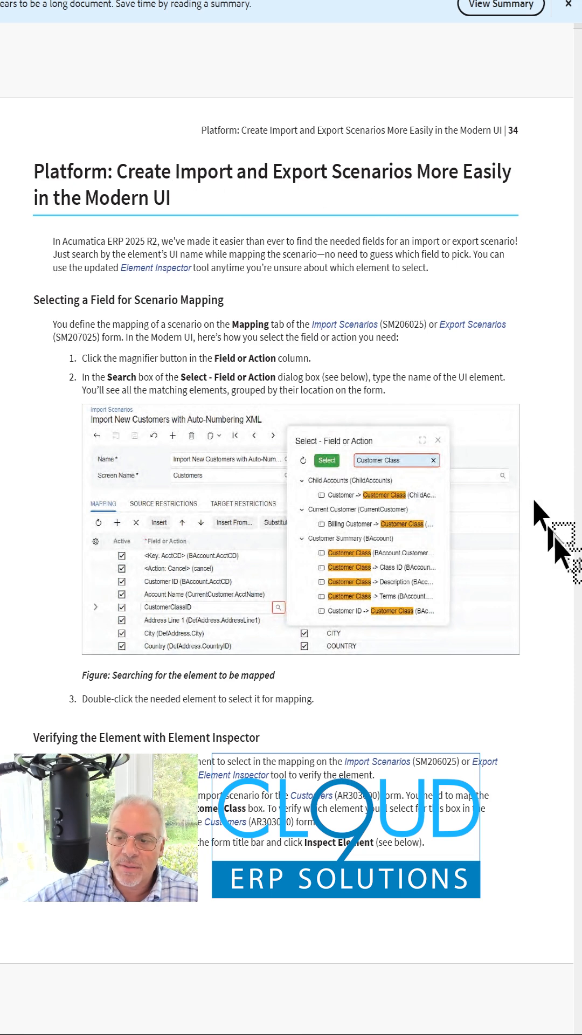
pyautogui.scroll(-3)
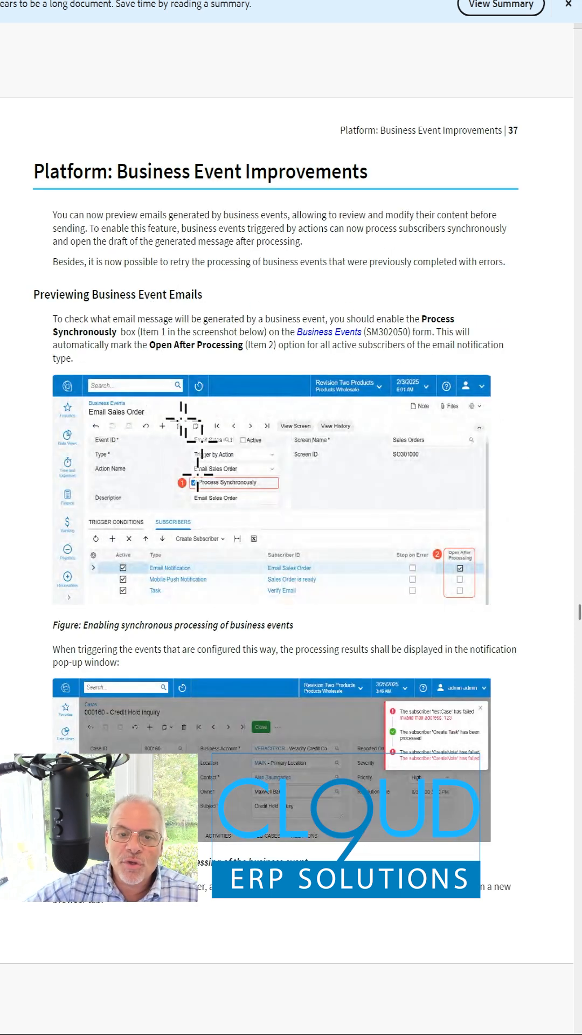
pyautogui.scroll(-3)
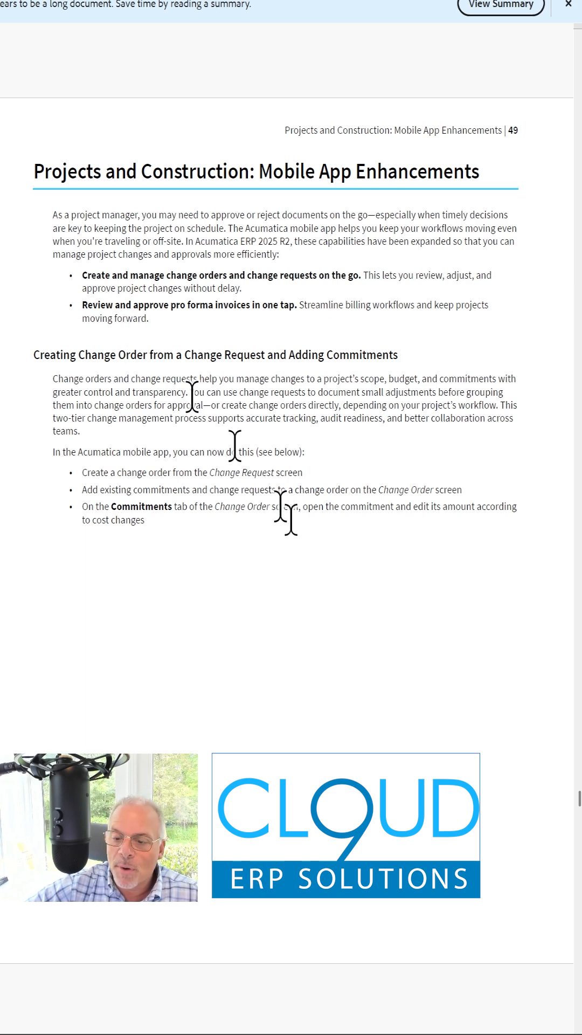
pyautogui.scroll(-3)
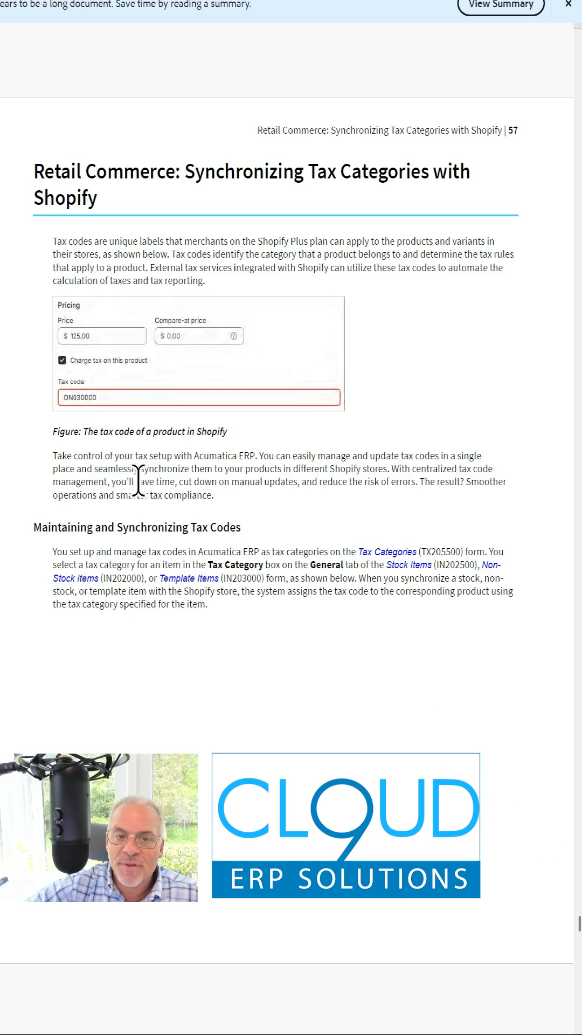
pyautogui.scroll(-3)
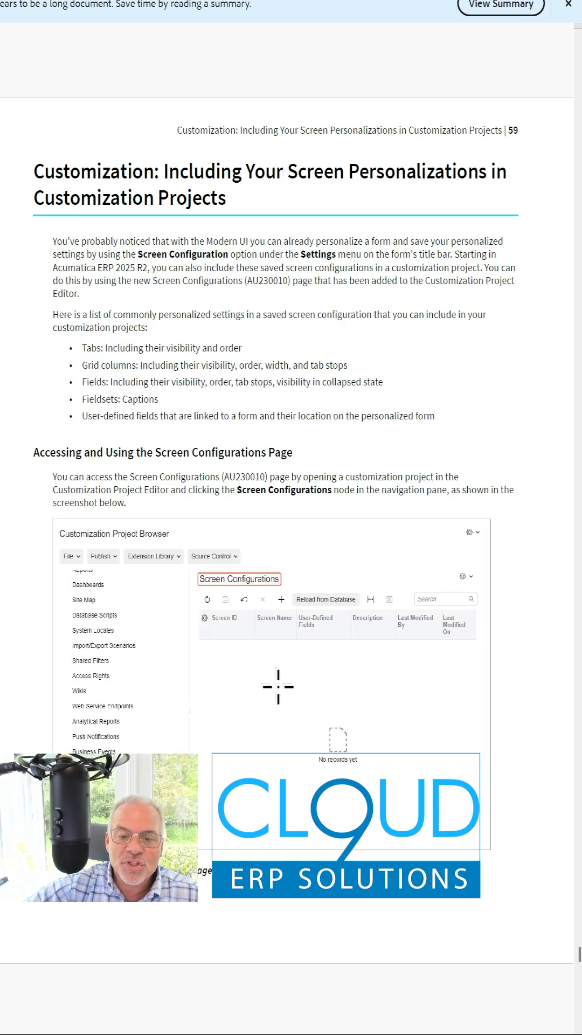